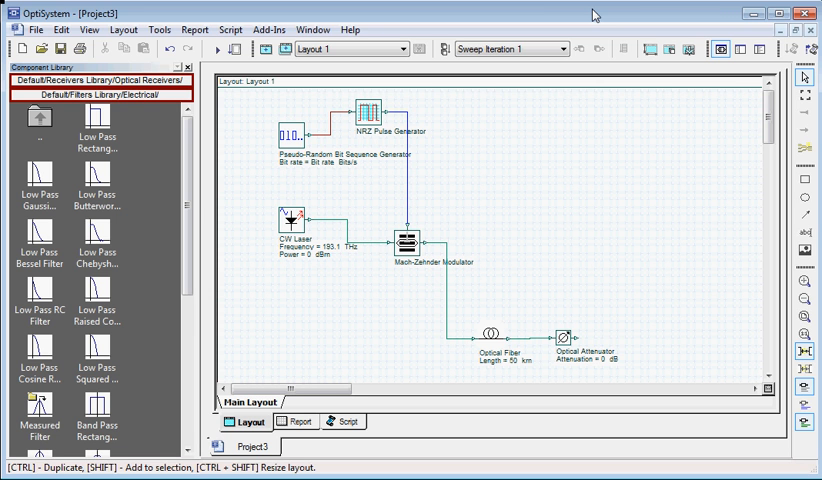
{"action": "mouse_move", "coordinate": [592, 16]}
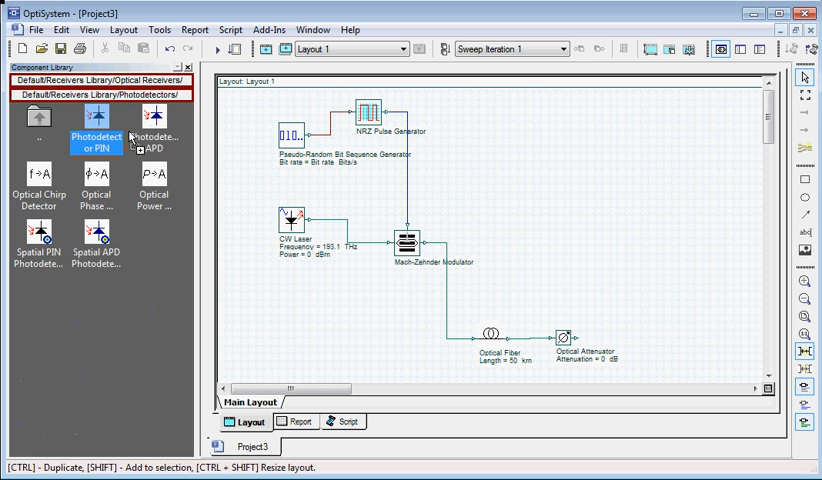
Step: Drop the Photodetector PIN onto the layout just right of the Optical Attenuator
{"action": "left_click_drag", "start_coordinate": [96, 143], "coordinate": [628, 345]}
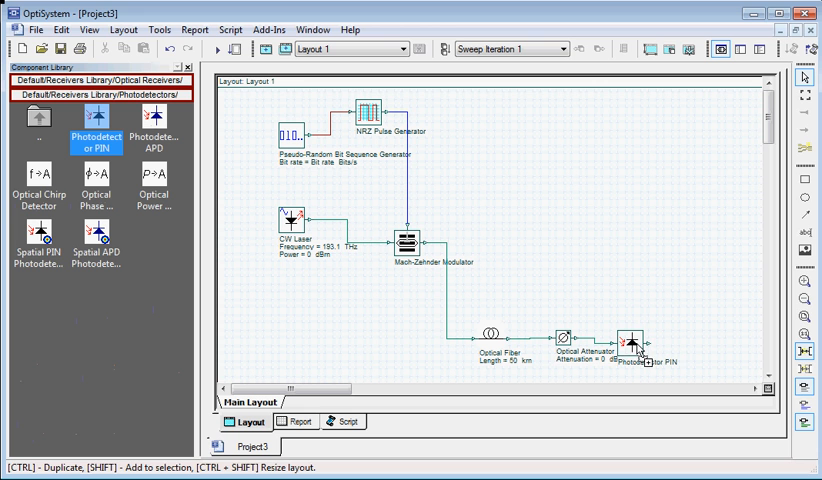
{"action": "left_click", "coordinate": [630, 345]}
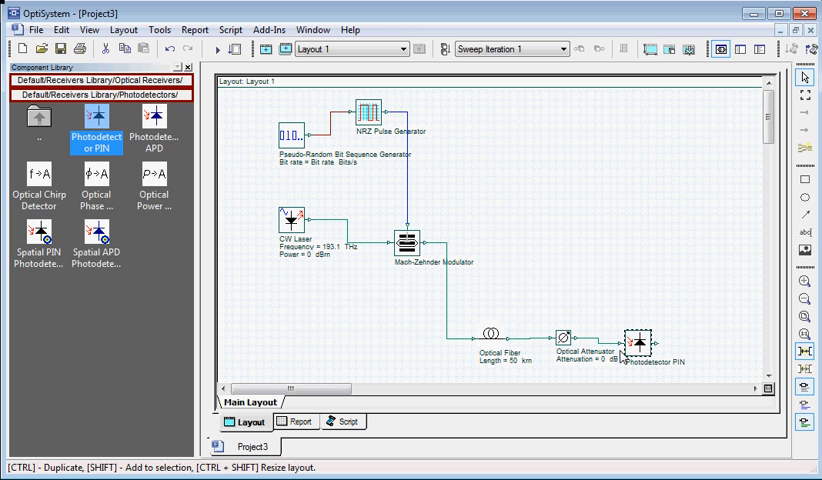
{"action": "mouse_move", "coordinate": [610, 383]}
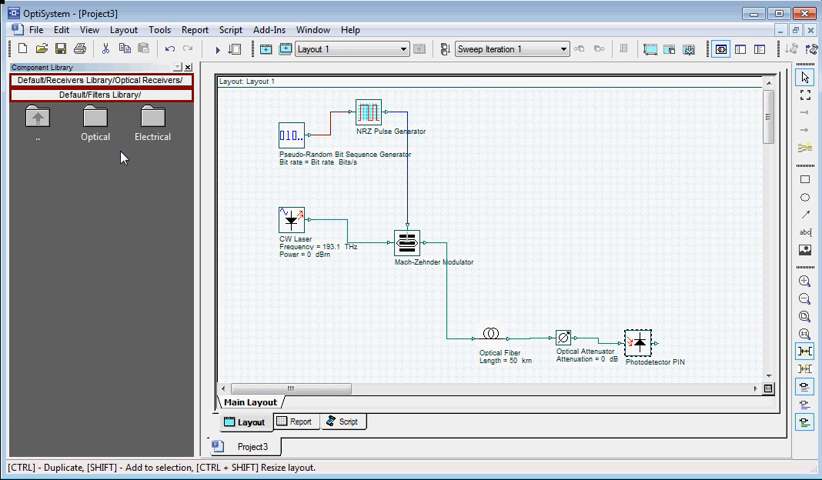
Step: Expand the Electrical folder under Default/Filters Library in the Component Library
{"action": "double_click", "coordinate": [152, 120]}
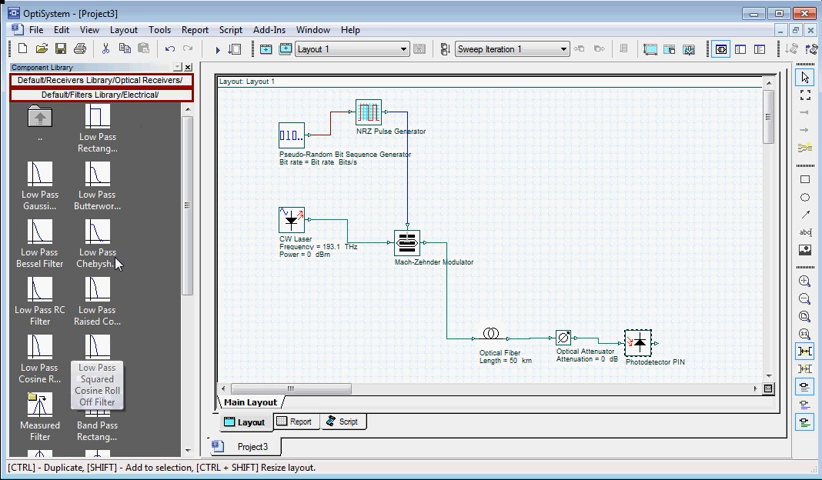
{"action": "mouse_move", "coordinate": [97, 192]}
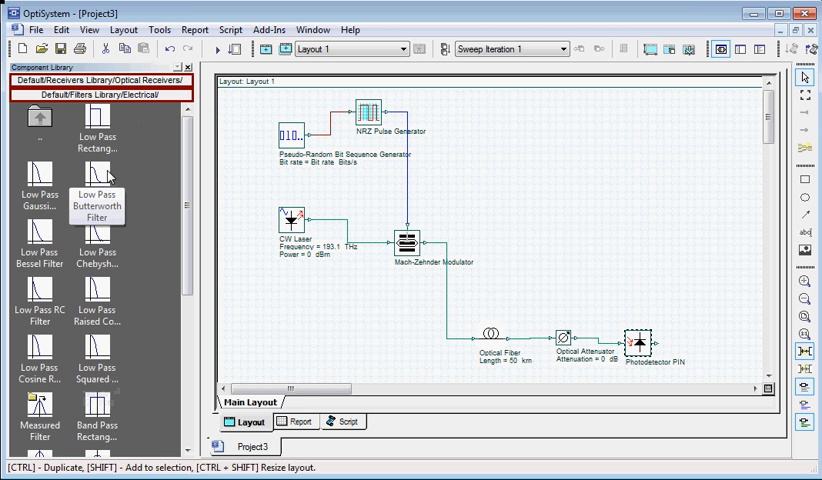
Step: Place the Low Pass Butterworth Filter on the layout right after the Photodetector PIN
{"action": "left_click", "coordinate": [97, 203]}
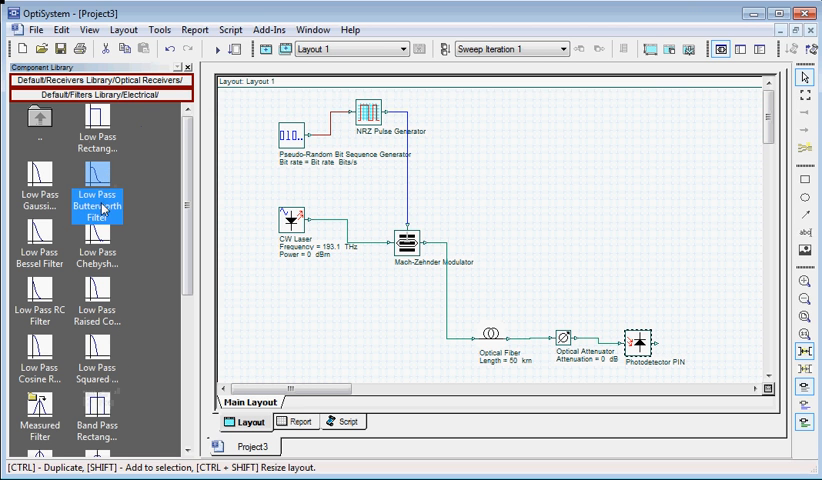
{"action": "left_click_drag", "start_coordinate": [97, 200], "coordinate": [705, 345]}
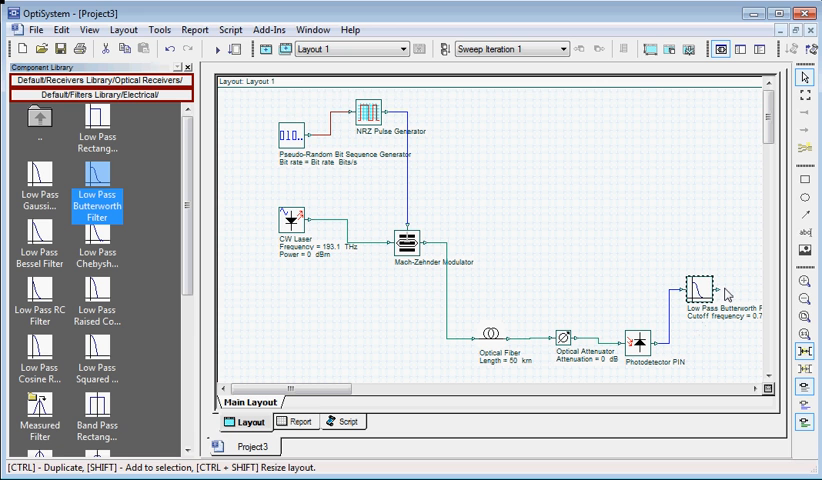
{"action": "mouse_move", "coordinate": [728, 299]}
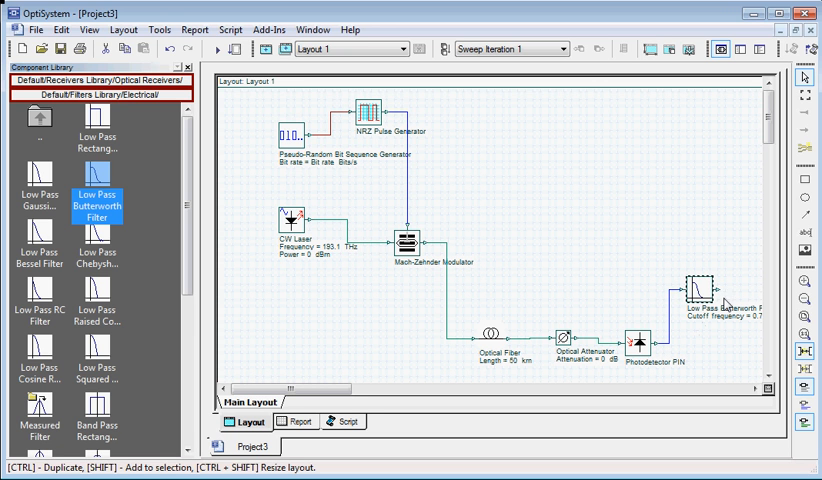